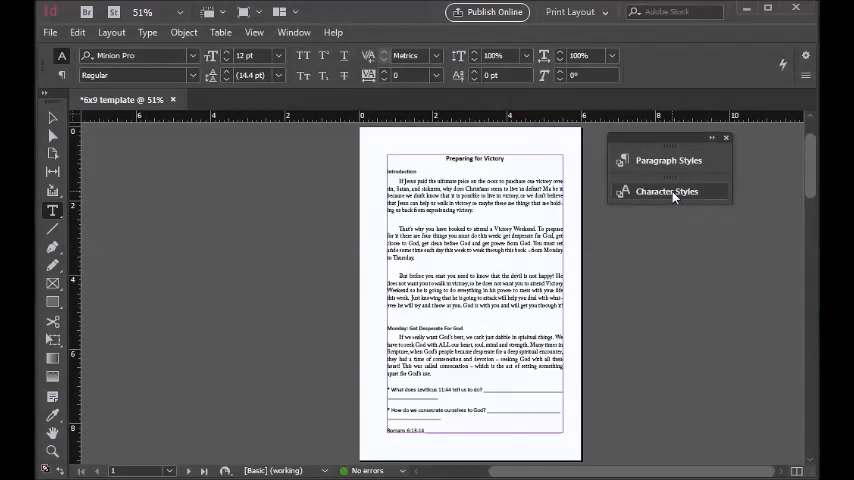
Open the Character Styles panel and choose New Character Style from its panel menu
{"action": "left_click", "coordinate": [666, 191]}
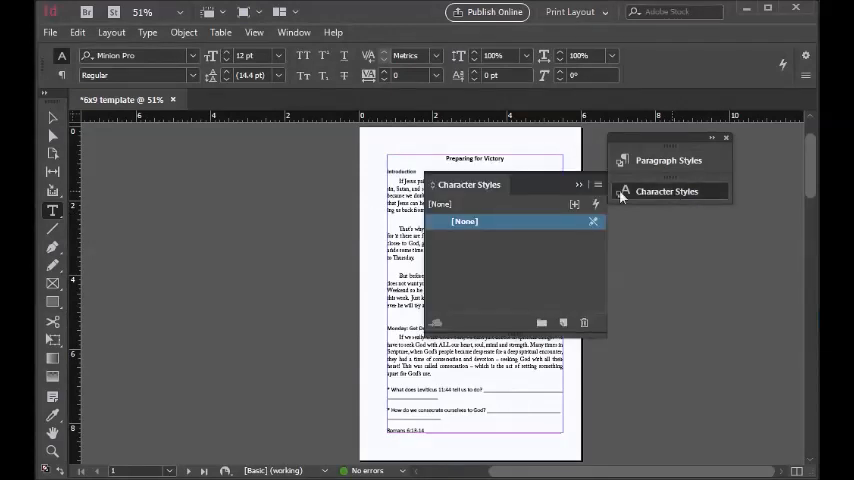
{"action": "left_click", "coordinate": [598, 185]}
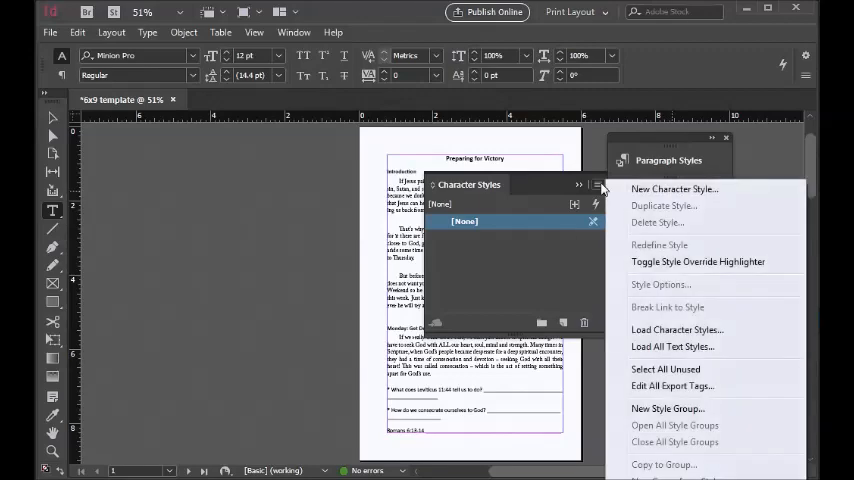
{"action": "left_click", "coordinate": [666, 191]}
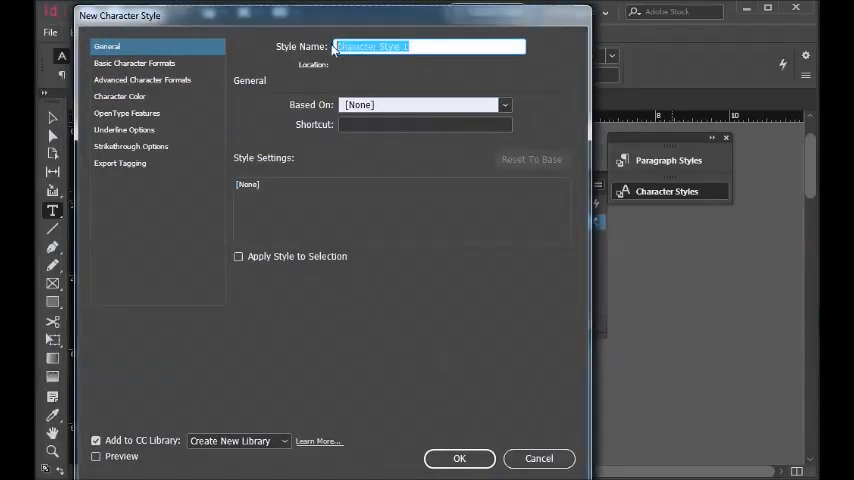
Name the new style 'Bold', set its Basic Character Formats font style to Bold, and confirm
{"action": "type", "text": "Bu"}
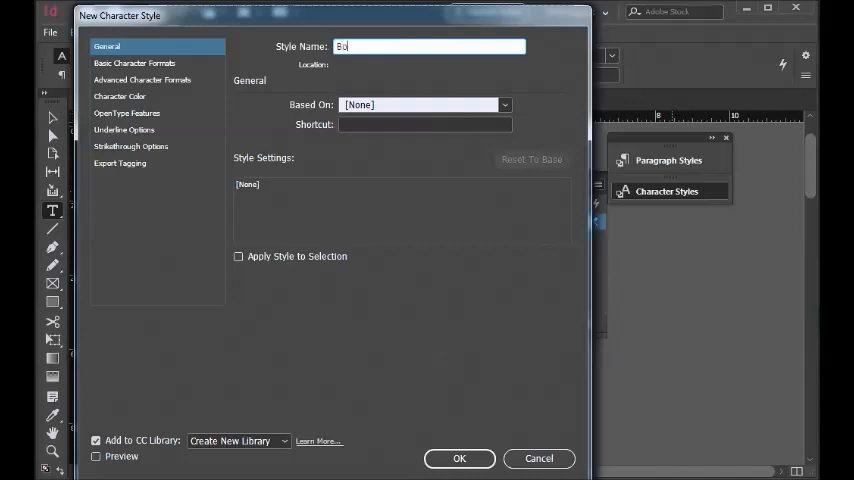
{"action": "type", "text": "old"}
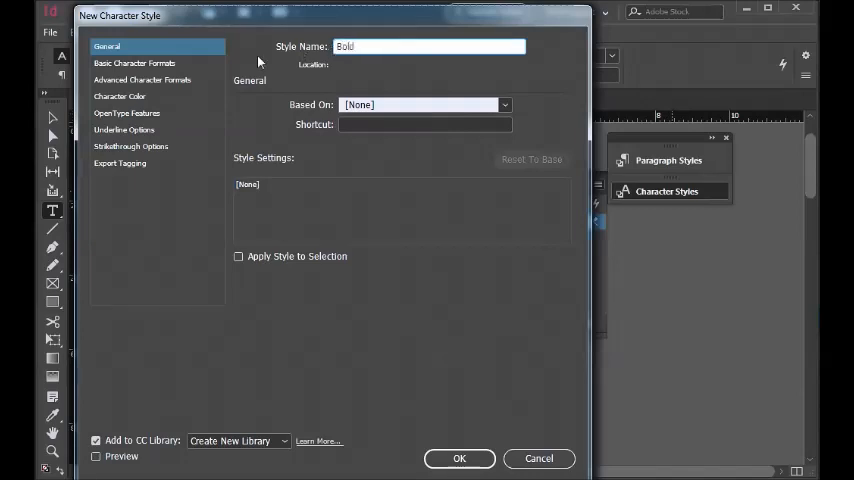
{"action": "left_click", "coordinate": [134, 63]}
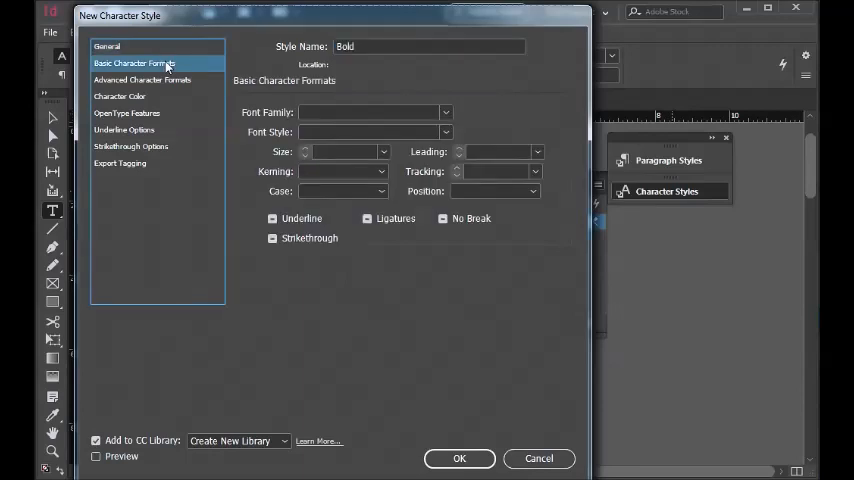
{"action": "mouse_move", "coordinate": [446, 132]}
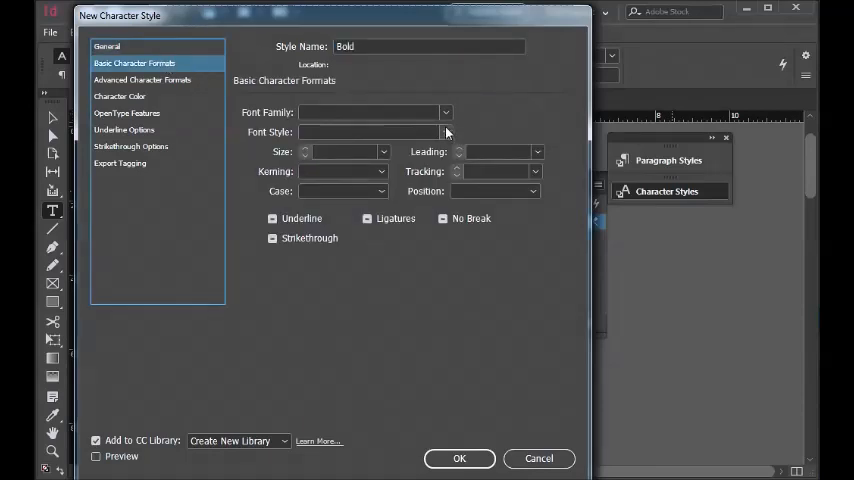
{"action": "left_click", "coordinate": [445, 131]}
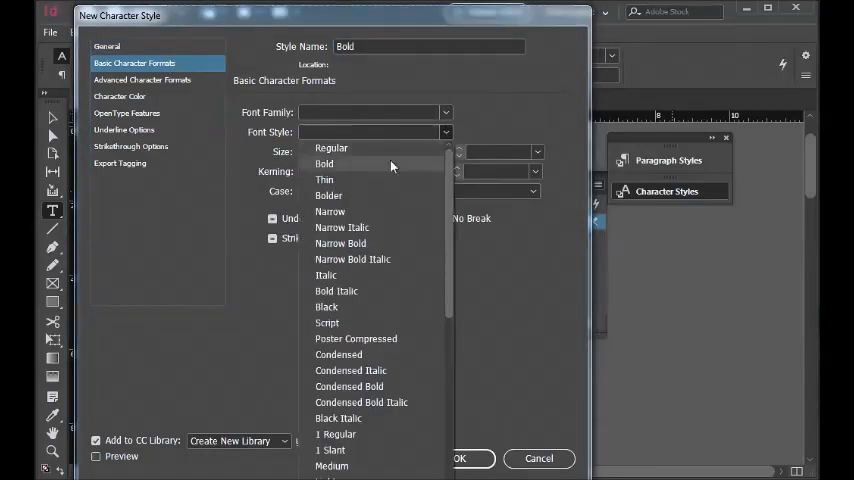
{"action": "left_click", "coordinate": [324, 164]}
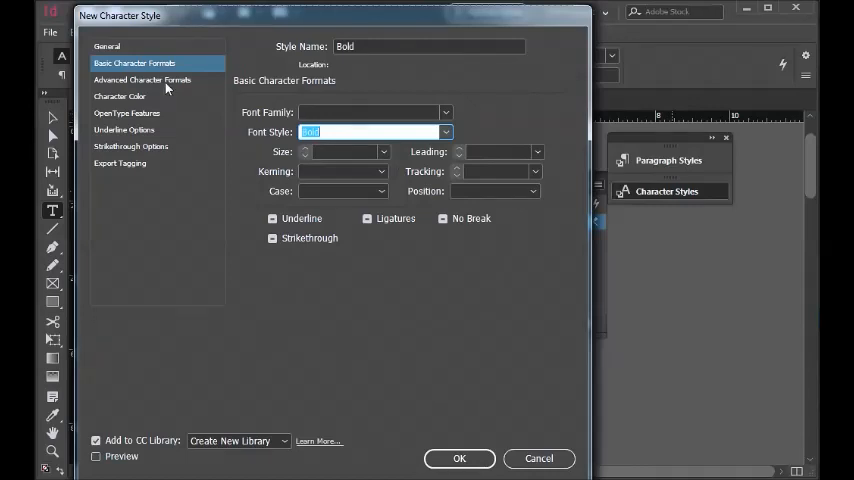
{"action": "mouse_move", "coordinate": [459, 458]}
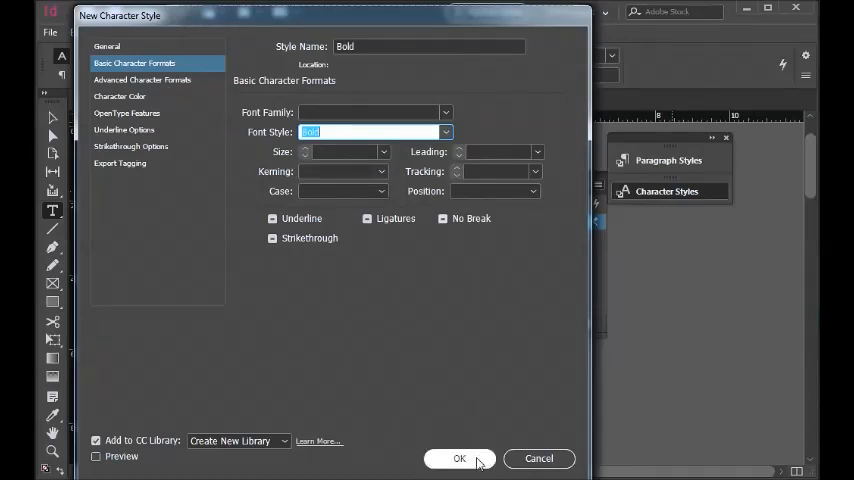
{"action": "left_click", "coordinate": [459, 458]}
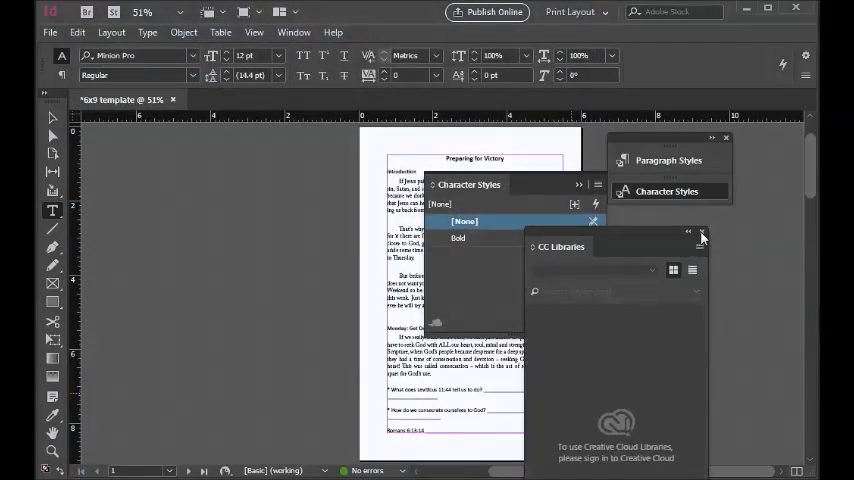
Dismiss the CC Libraries panel and reopen the Character Styles panel menu
{"action": "left_click", "coordinate": [701, 237]}
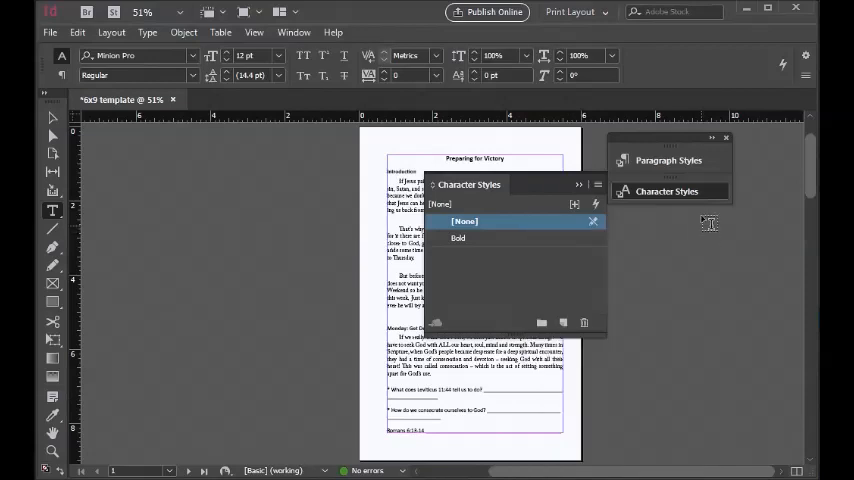
{"action": "mouse_move", "coordinate": [533, 250]}
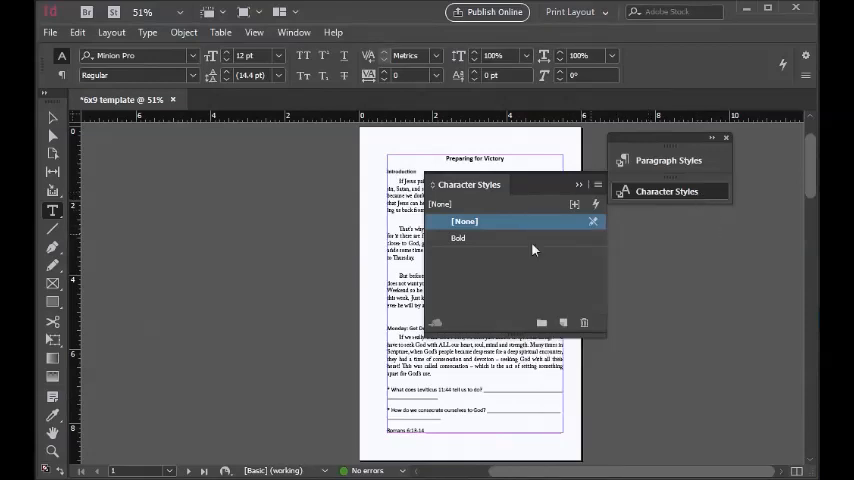
{"action": "mouse_move", "coordinate": [605, 195]}
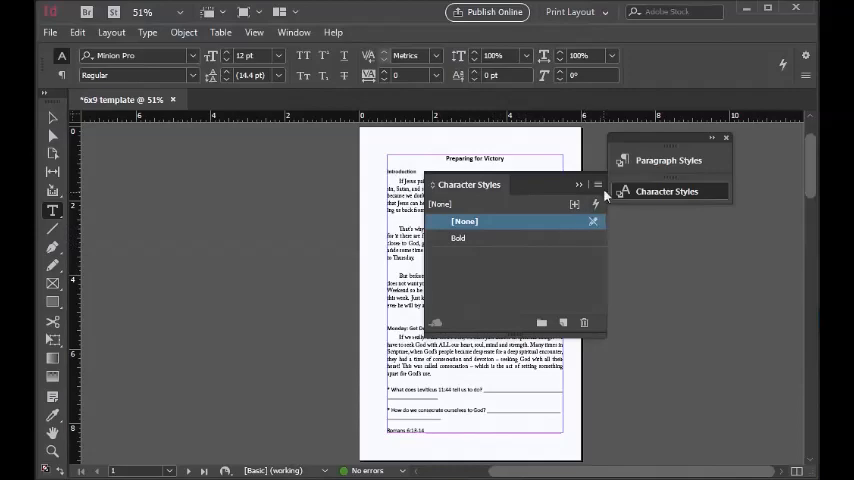
{"action": "left_click", "coordinate": [597, 184]}
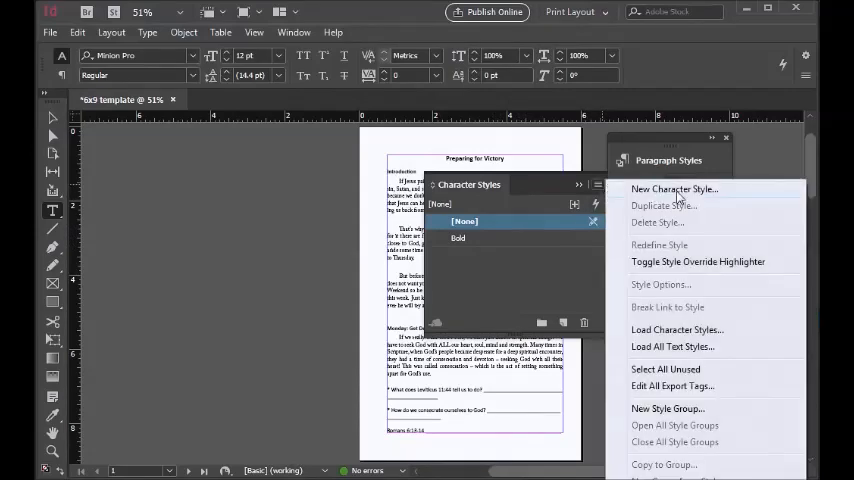
Add a new character style 'Italics' with an Italic font style under Basic Character Formats
{"action": "left_click", "coordinate": [674, 189]}
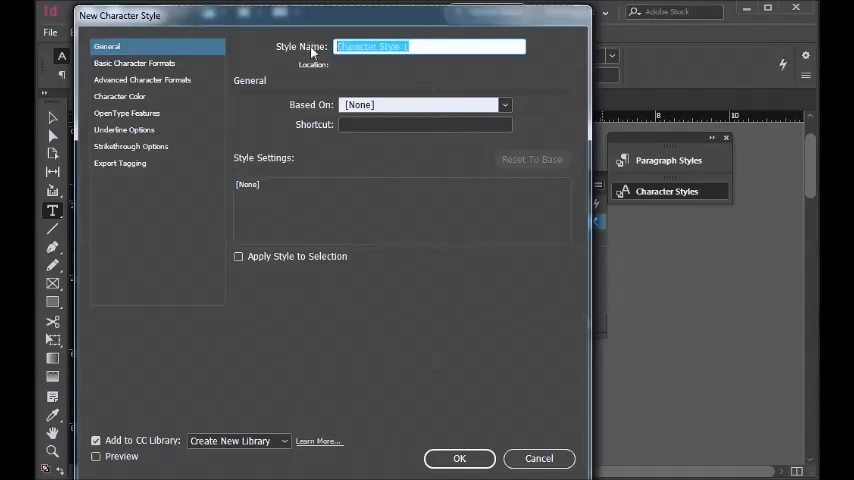
{"action": "type", "text": "I"}
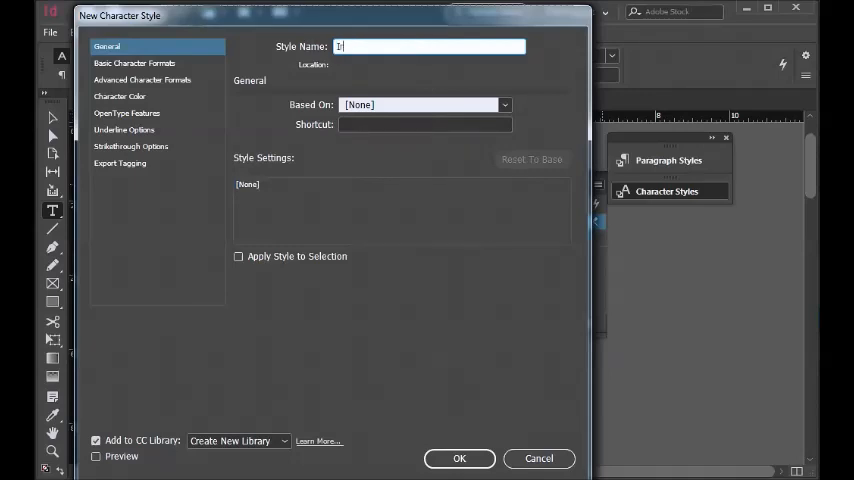
{"action": "type", "text": "Ital"}
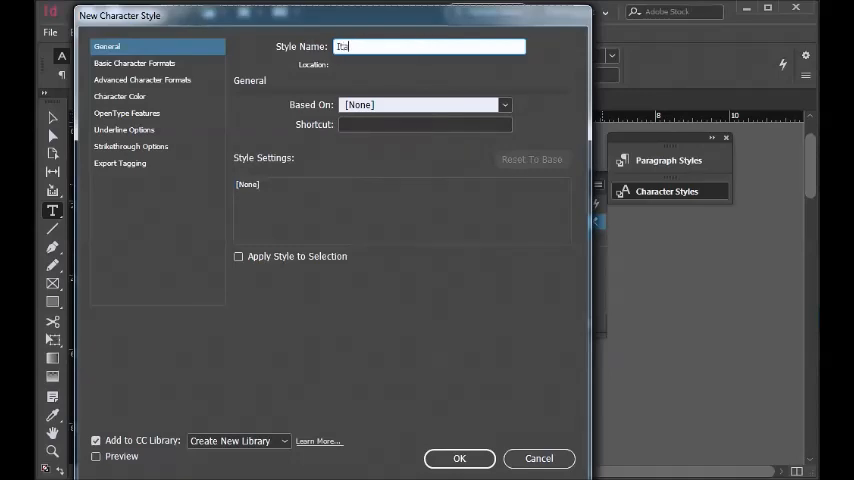
{"action": "type", "text": "Italic"}
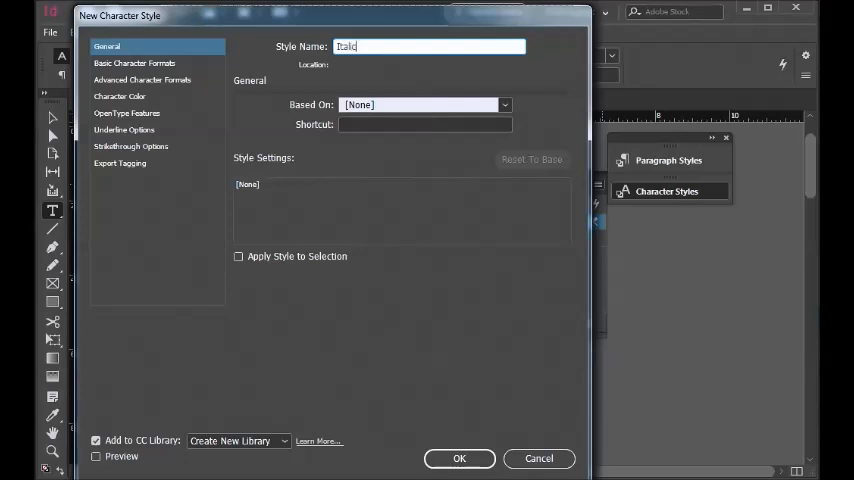
{"action": "type", "text": "s"}
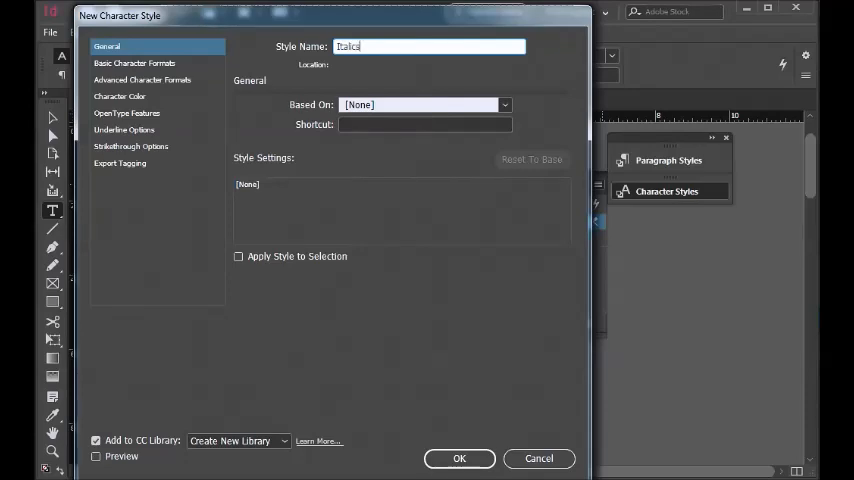
{"action": "mouse_move", "coordinate": [198, 85]}
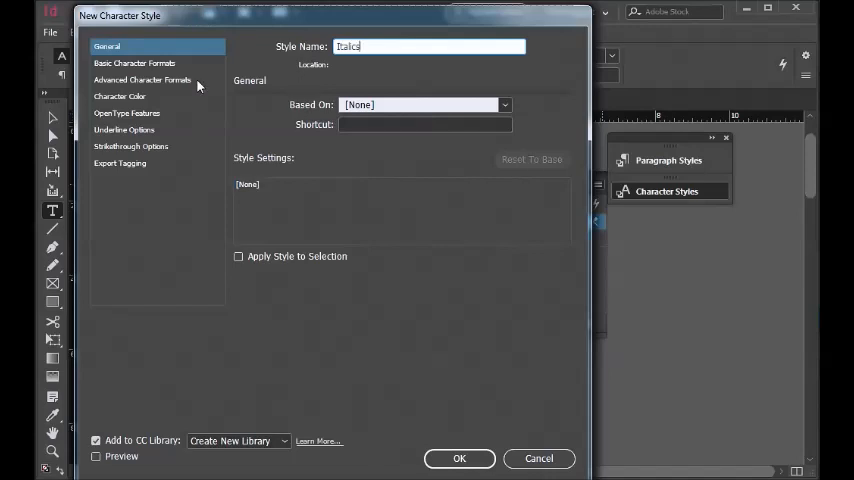
{"action": "left_click", "coordinate": [134, 63]}
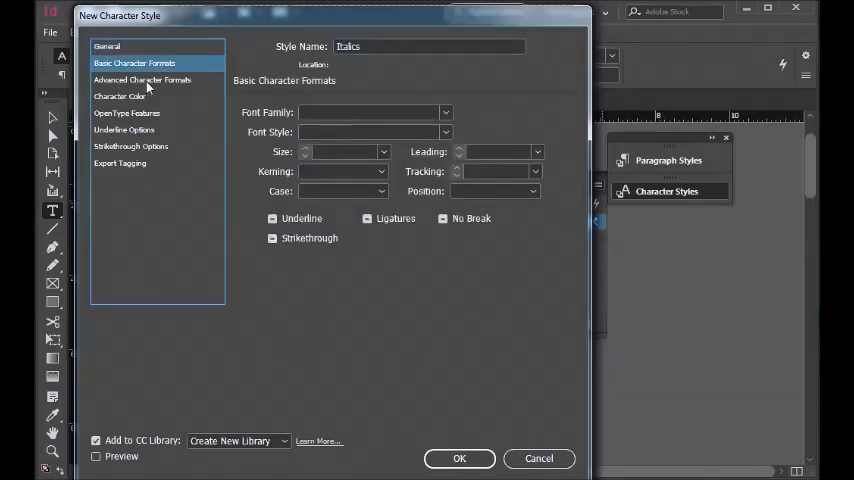
{"action": "left_click", "coordinate": [445, 131]}
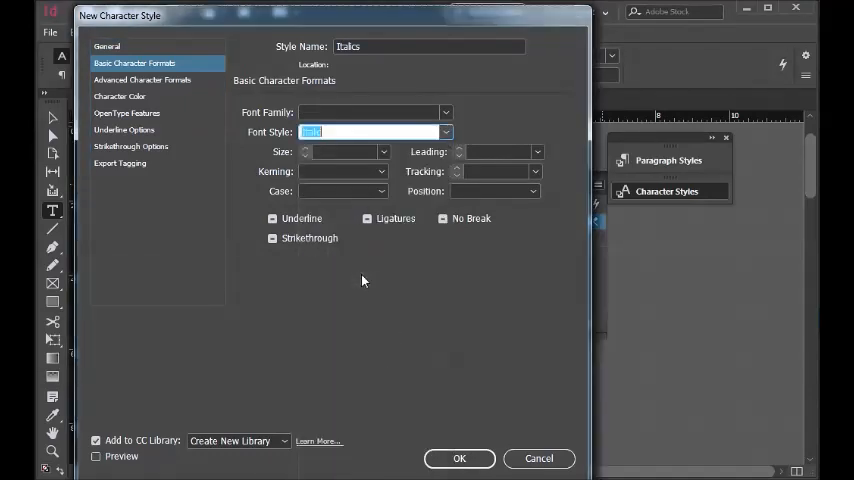
{"action": "mouse_move", "coordinate": [476, 353]}
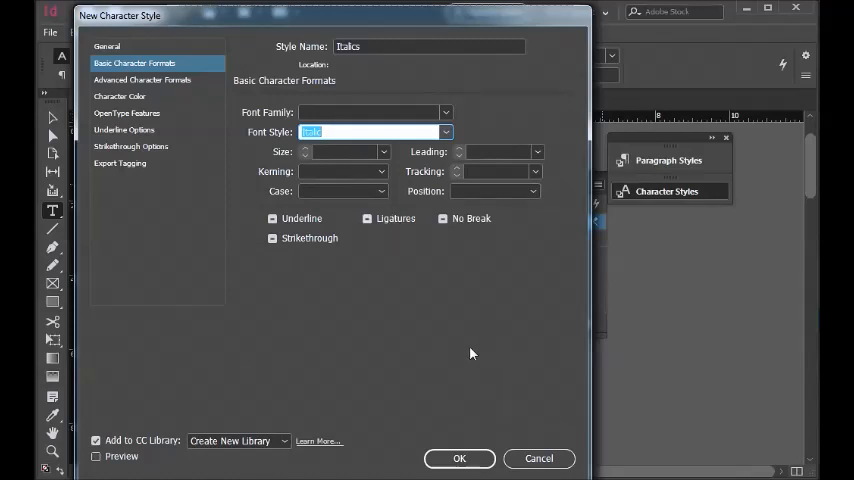
{"action": "mouse_move", "coordinate": [434, 339]}
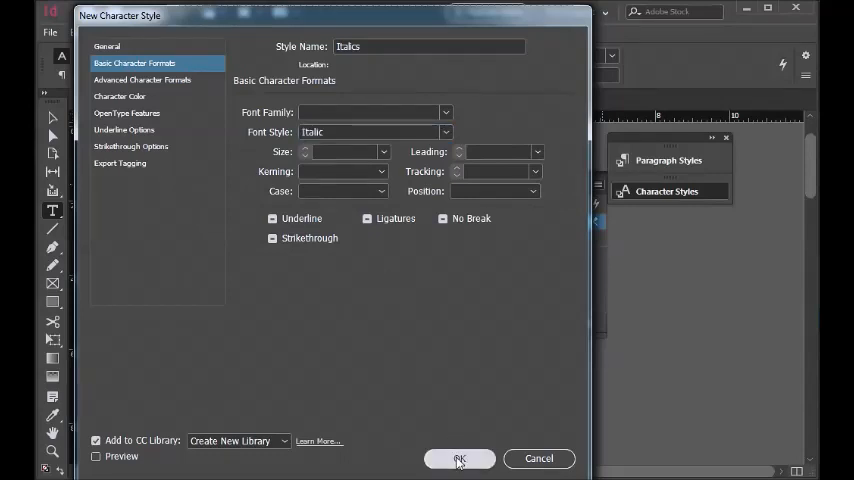
{"action": "left_click", "coordinate": [459, 458]}
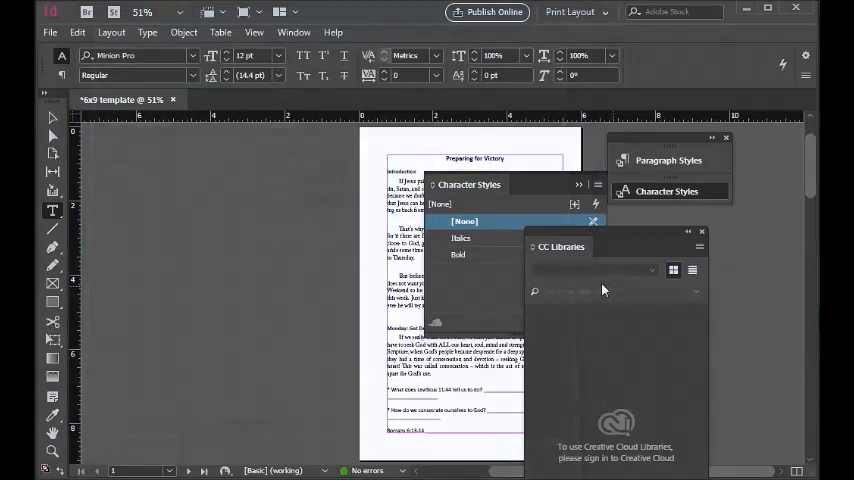
{"action": "mouse_move", "coordinate": [703, 238]}
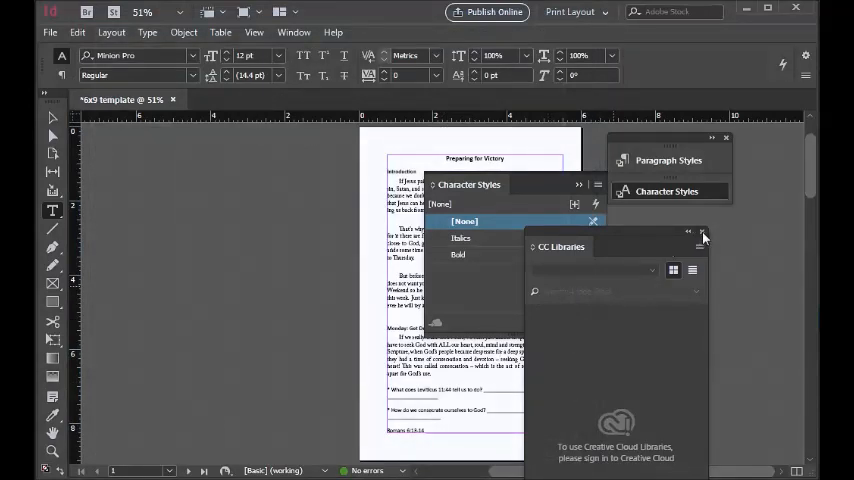
Dismiss the CC Libraries panel again and reopen the Character Styles panel menu
{"action": "left_click", "coordinate": [703, 237]}
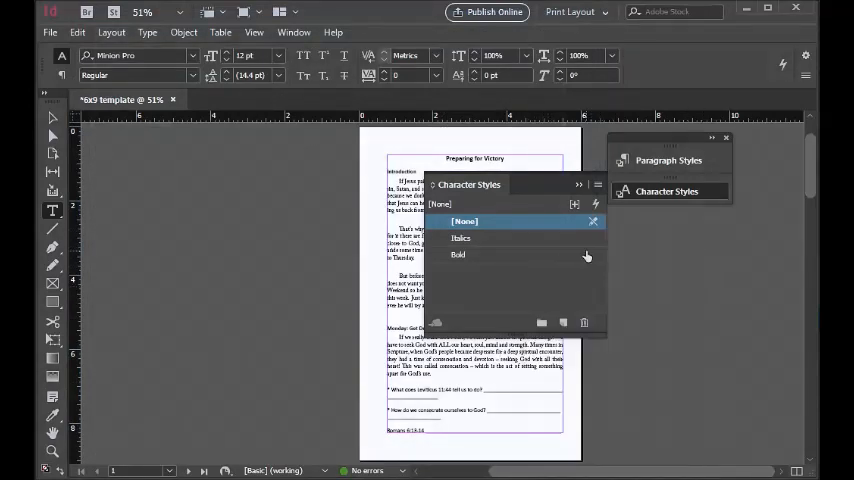
{"action": "left_click", "coordinate": [597, 184]}
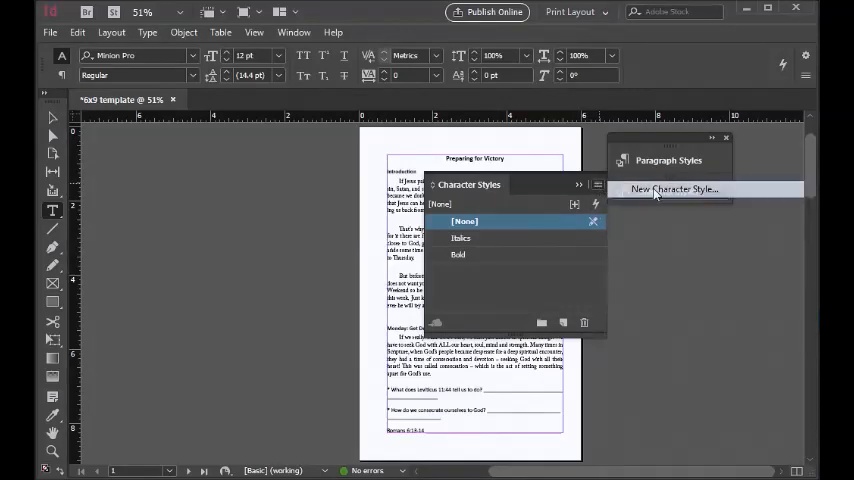
Start a new character style 'Bold Italic' and set its font style to Bold Italic
{"action": "left_click", "coordinate": [673, 189]}
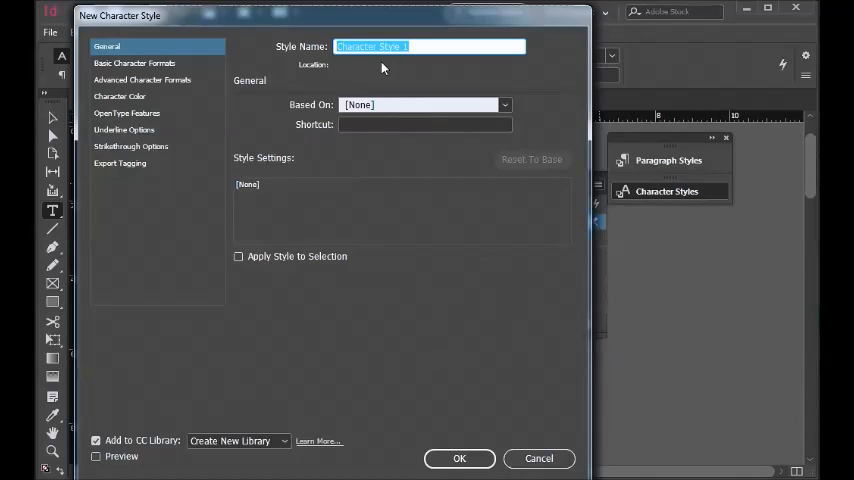
{"action": "type", "text": "Bd"}
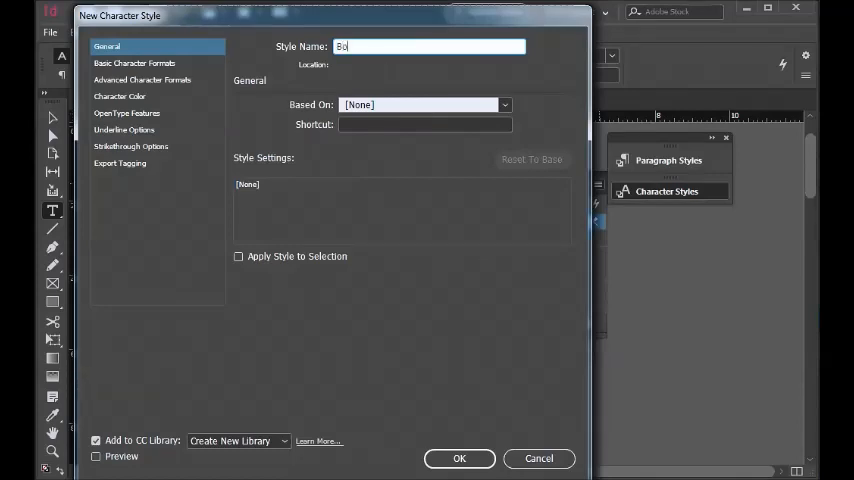
{"action": "type", "text": "old Ita"}
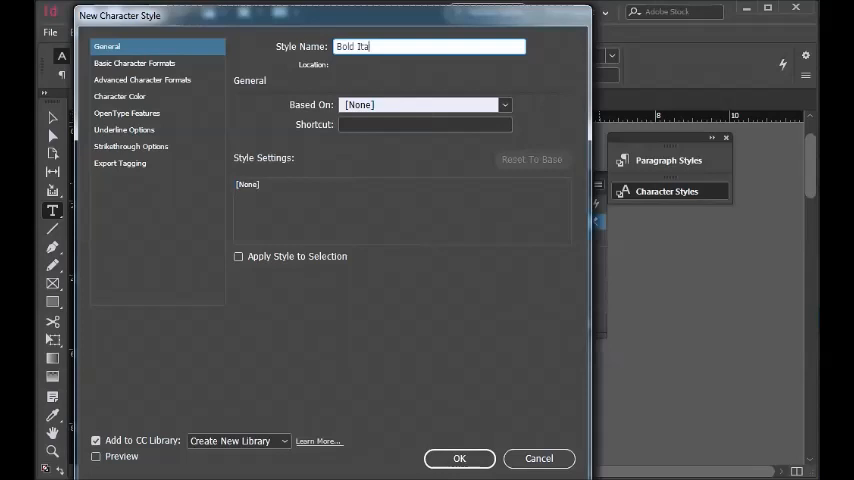
{"action": "type", "text": "lic"}
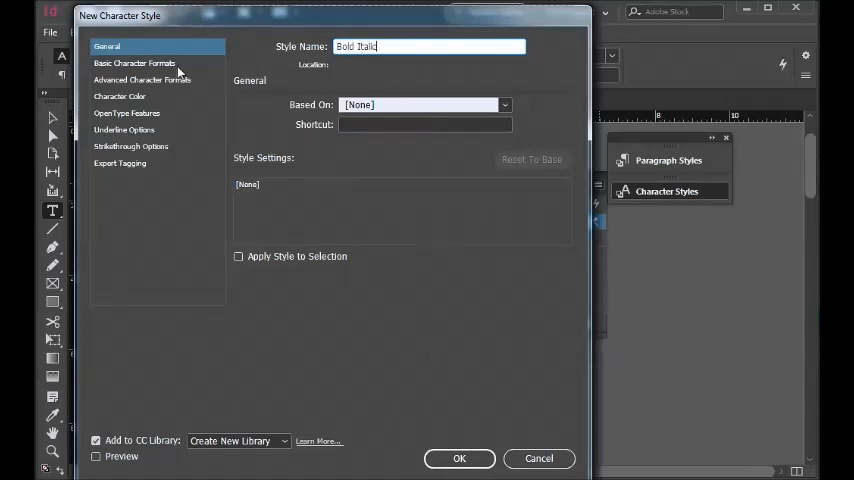
{"action": "left_click", "coordinate": [134, 63]}
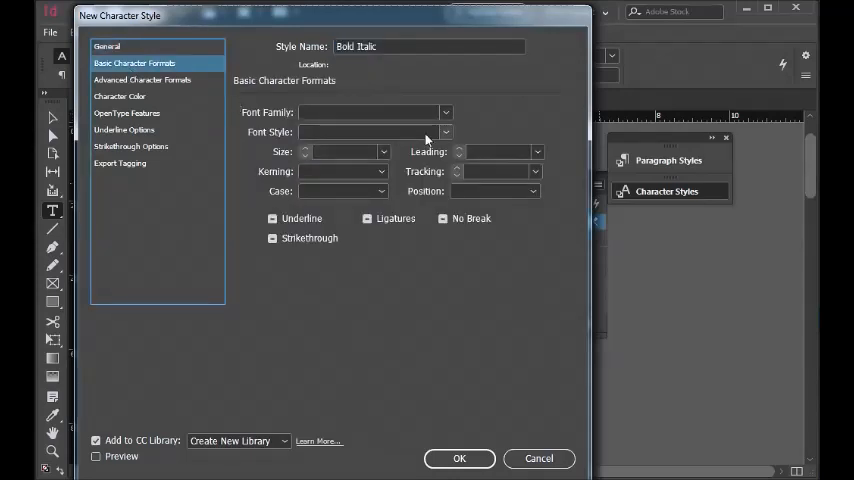
{"action": "left_click", "coordinate": [445, 131]}
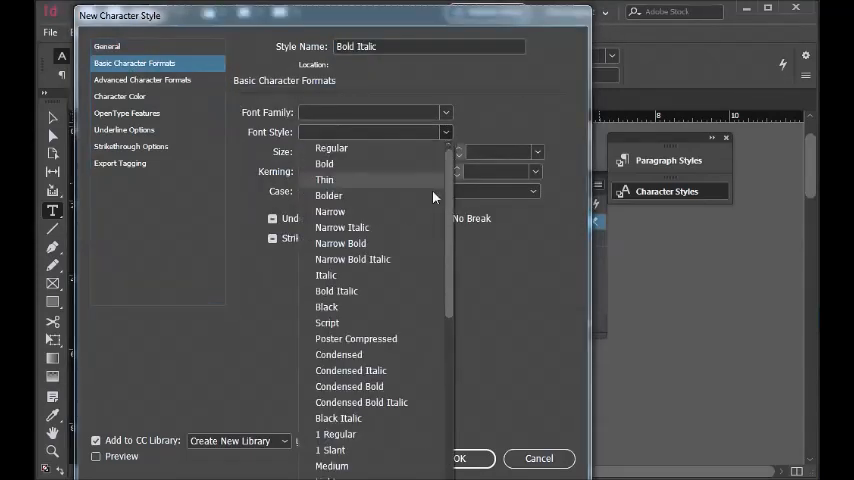
{"action": "mouse_move", "coordinate": [410, 368]}
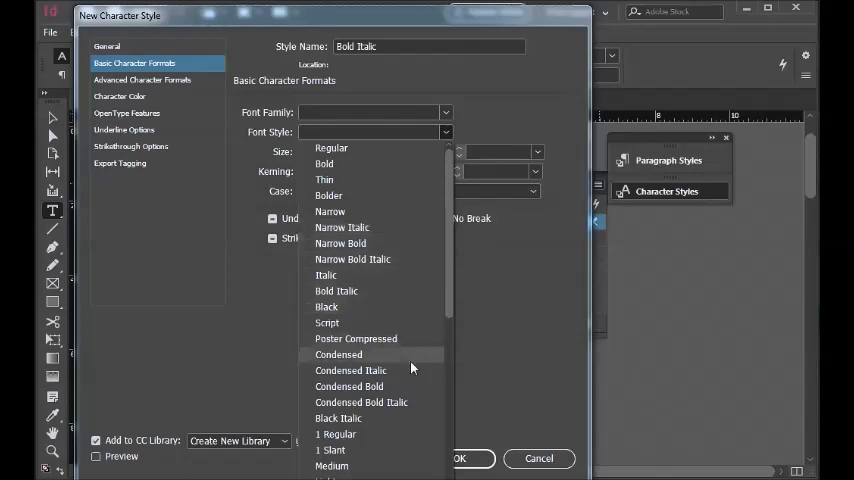
{"action": "left_click", "coordinate": [336, 291]}
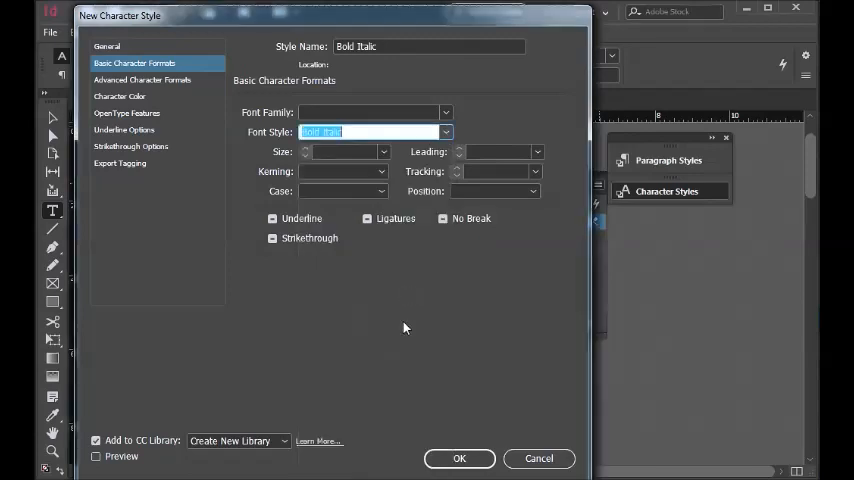
{"action": "left_click", "coordinate": [459, 458]}
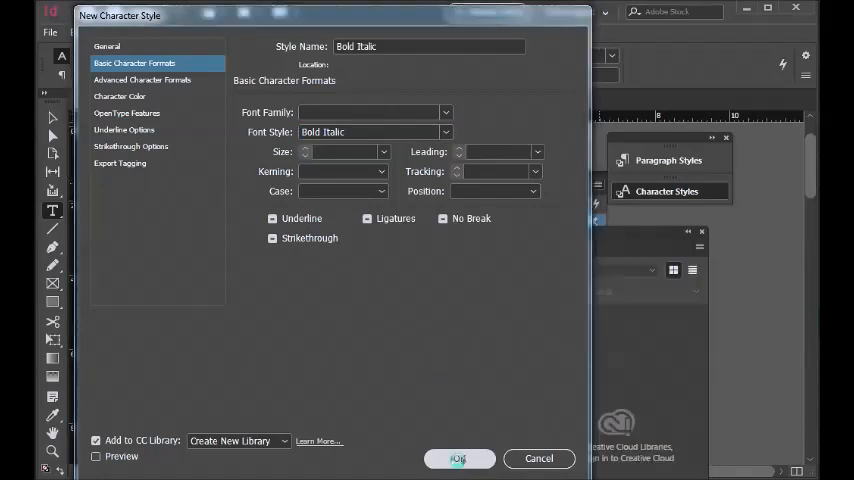
Confirm the Bold Italic style with OK and close the CC Libraries panel
{"action": "left_click", "coordinate": [458, 458]}
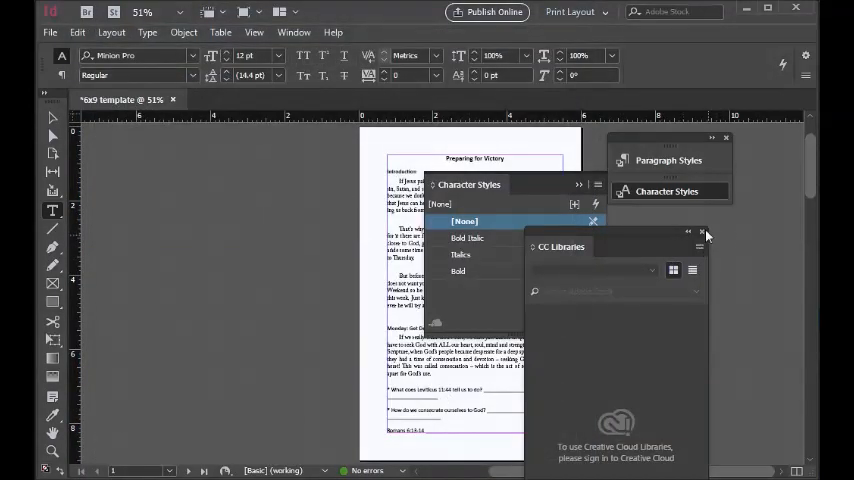
{"action": "left_click", "coordinate": [705, 232]}
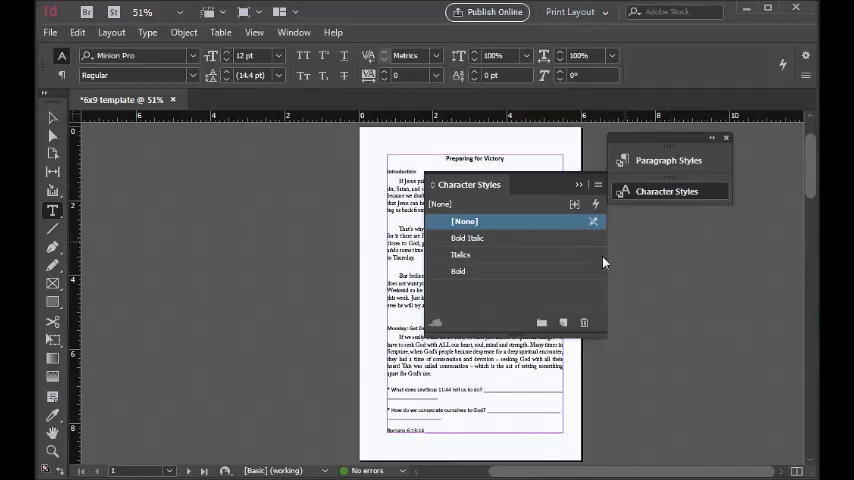
{"action": "mouse_move", "coordinate": [616, 295]}
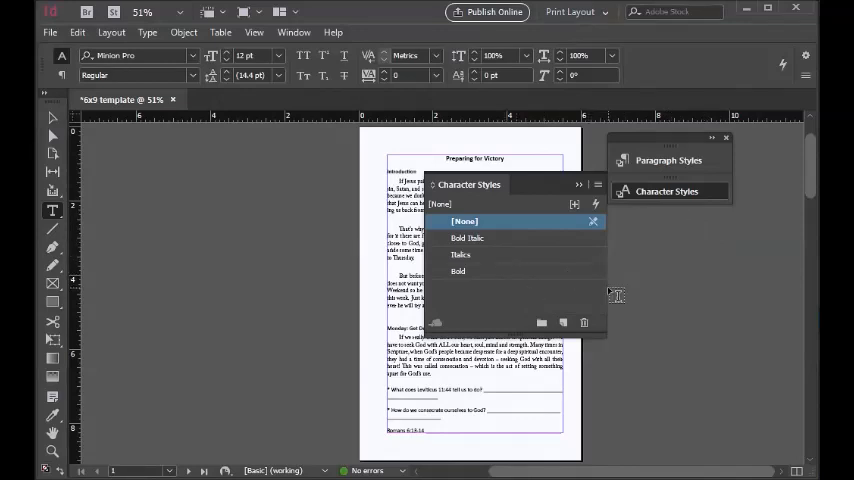
{"action": "mouse_move", "coordinate": [520, 143]}
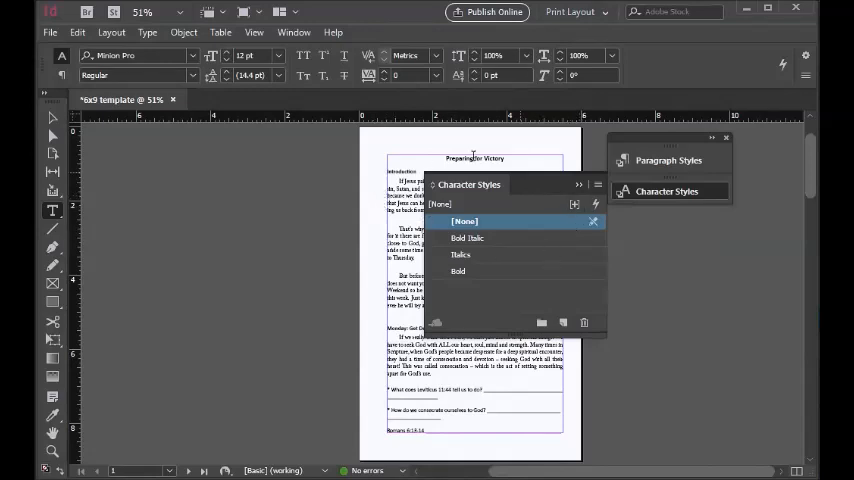
{"action": "mouse_move", "coordinate": [560, 214]}
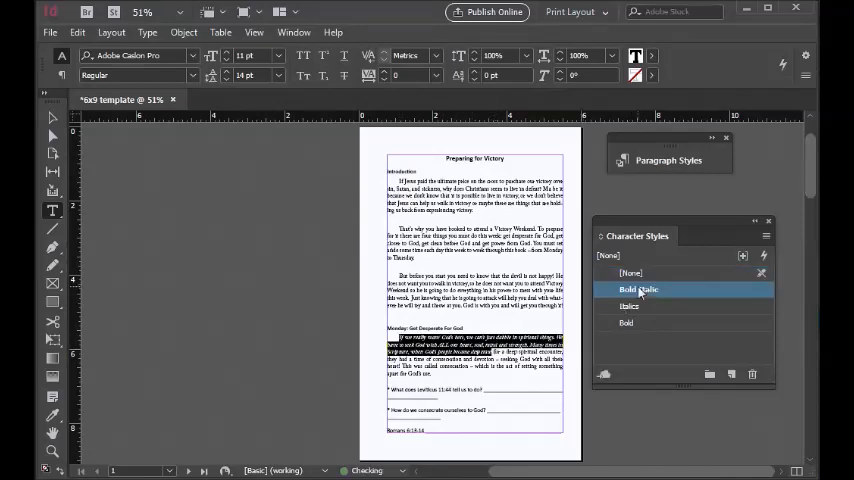
Try Bold Italic, Italics and Bold on the Monday paragraph, settling on Italics
{"action": "left_click", "coordinate": [639, 289]}
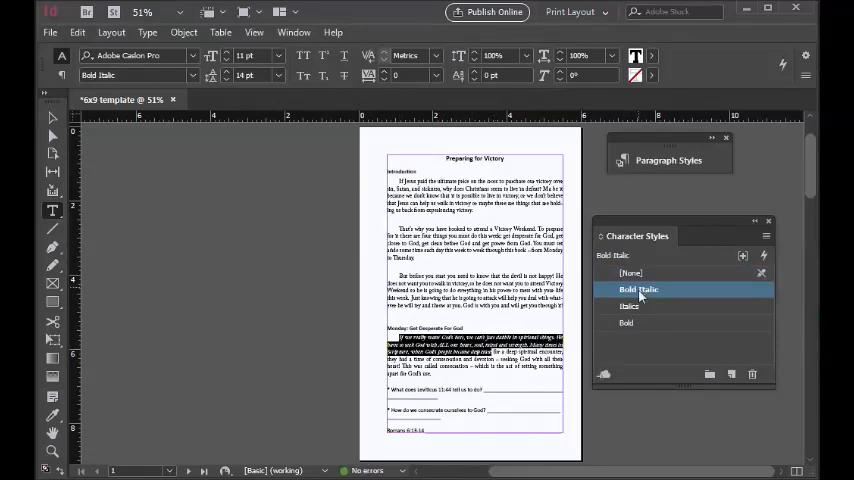
{"action": "left_click", "coordinate": [631, 306]}
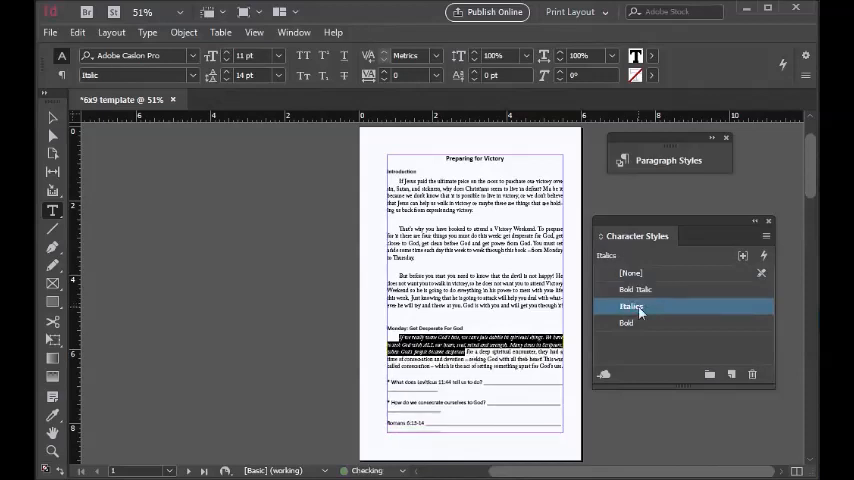
{"action": "left_click", "coordinate": [628, 322]}
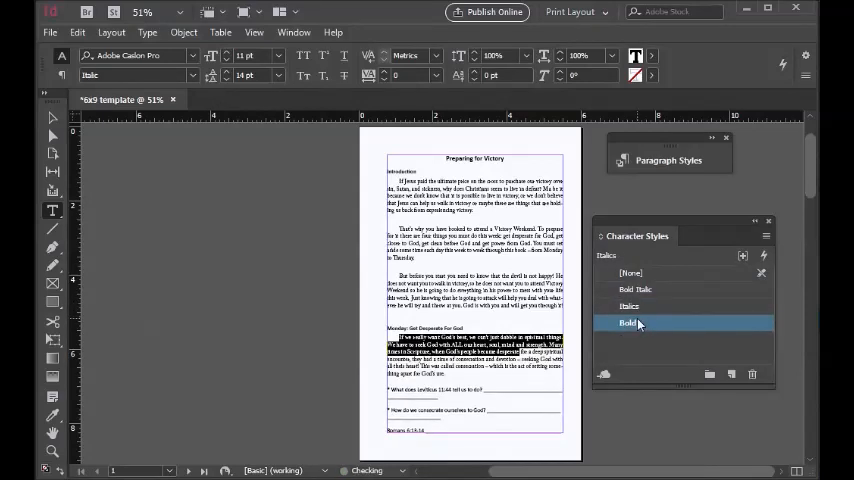
{"action": "left_click", "coordinate": [630, 306]}
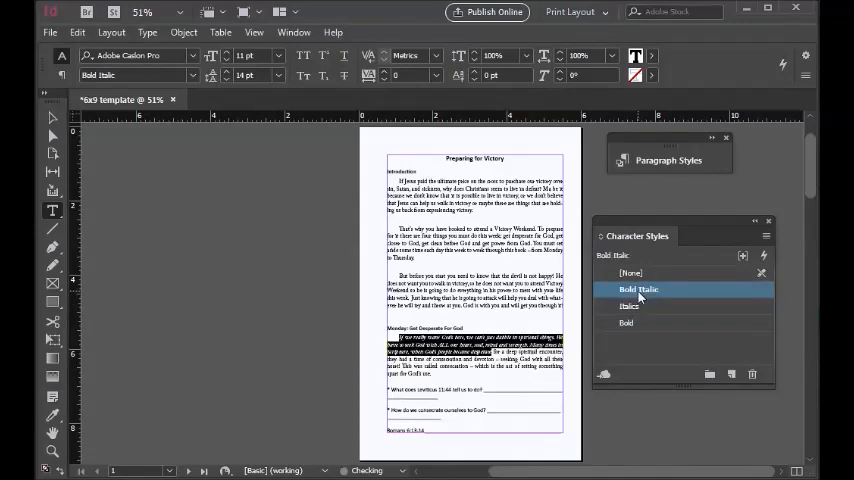
{"action": "left_click", "coordinate": [631, 306]}
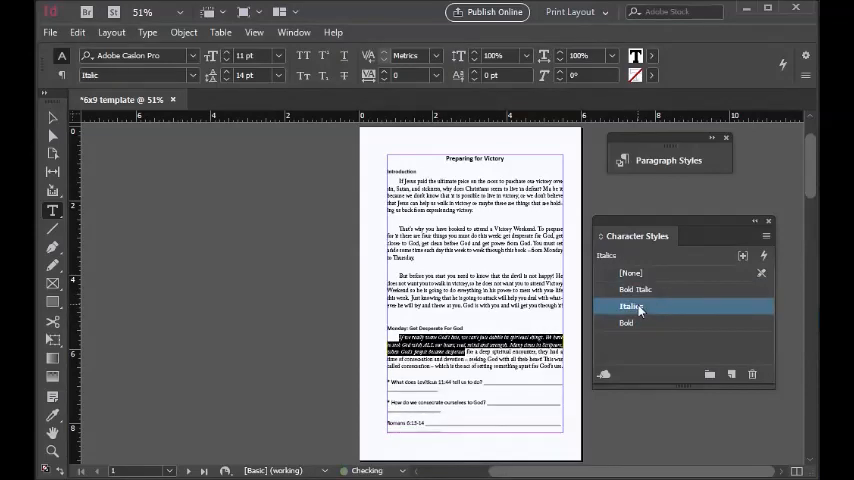
{"action": "left_click", "coordinate": [632, 273]}
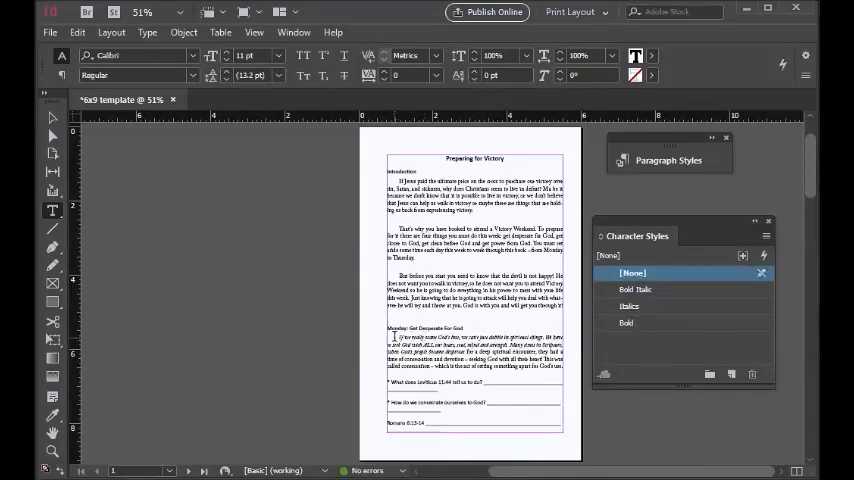
{"action": "left_click", "coordinate": [631, 305]}
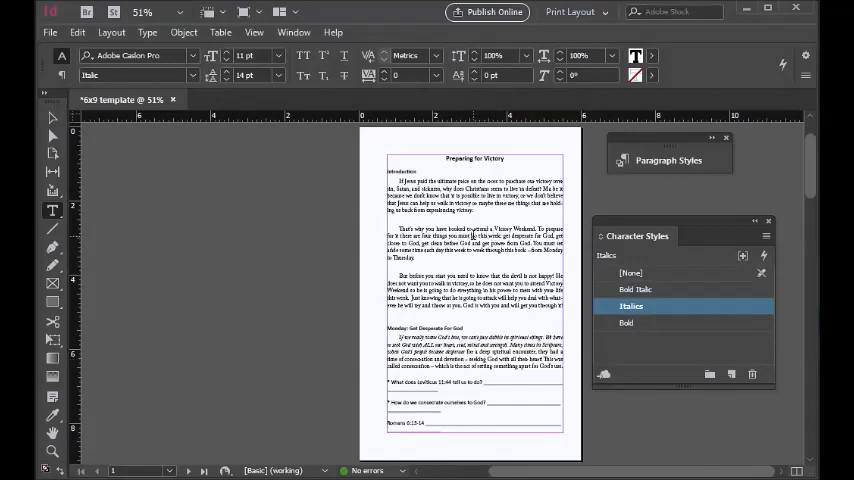
Select 'do this week, get' in the second paragraph and apply the Bold style
{"action": "left_click", "coordinate": [631, 273]}
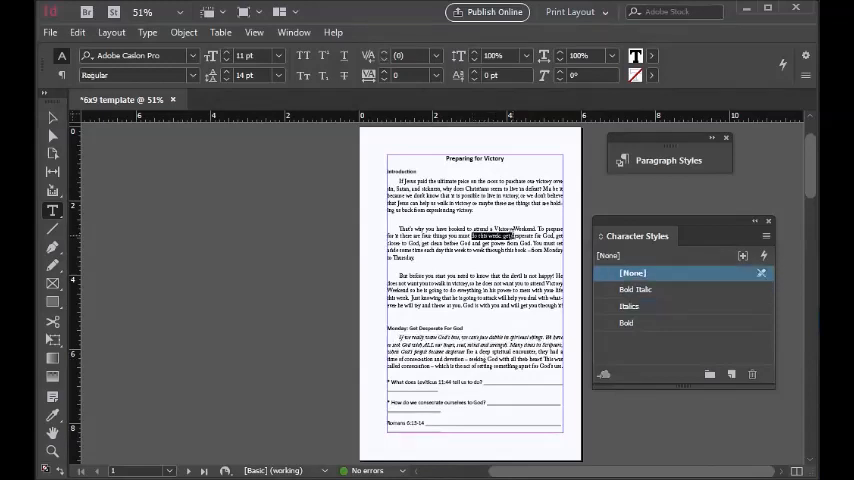
{"action": "left_click", "coordinate": [638, 289]}
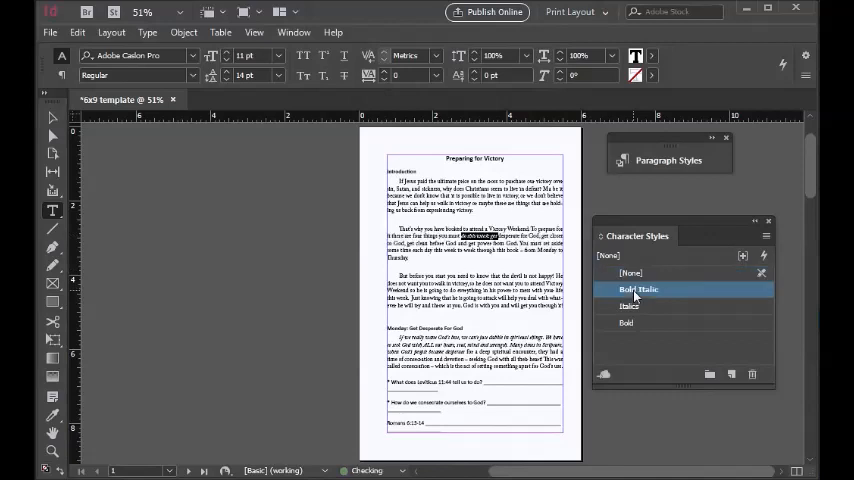
{"action": "double_click", "coordinate": [638, 289]}
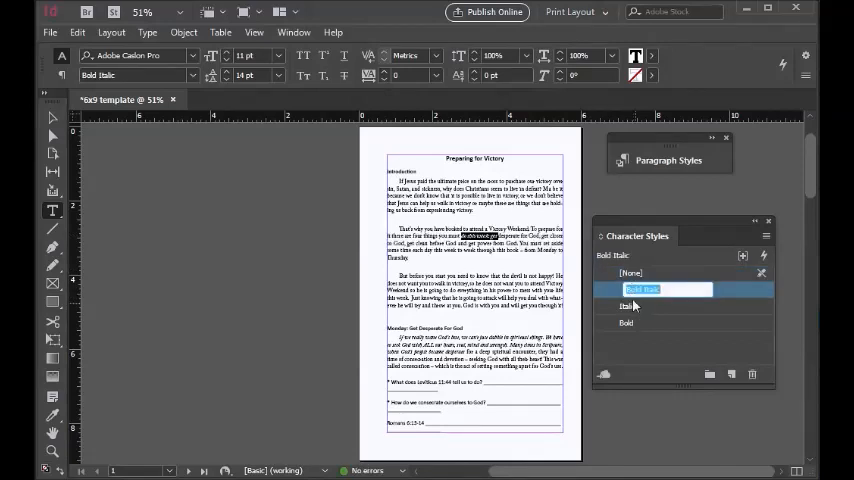
{"action": "left_click", "coordinate": [630, 306]}
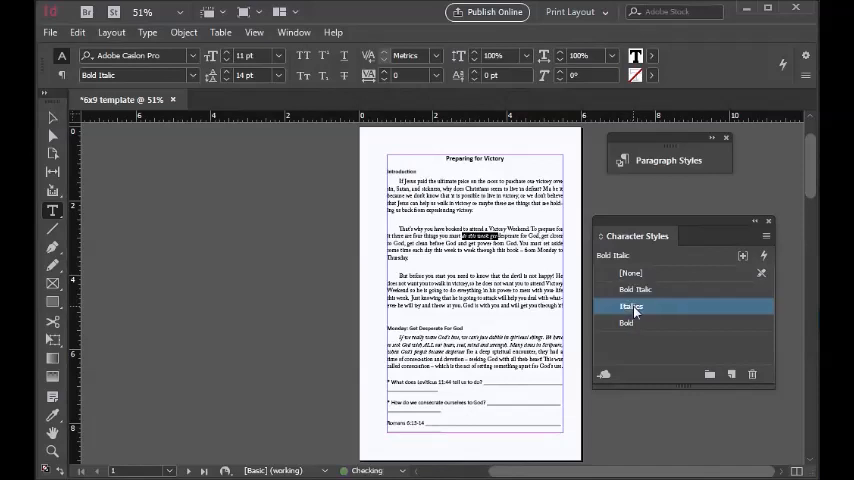
{"action": "left_click", "coordinate": [628, 323]}
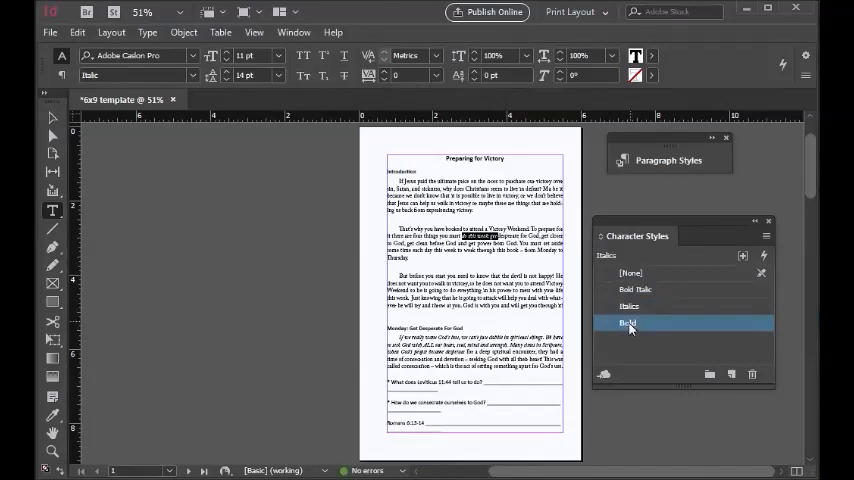
{"action": "left_click", "coordinate": [628, 322]}
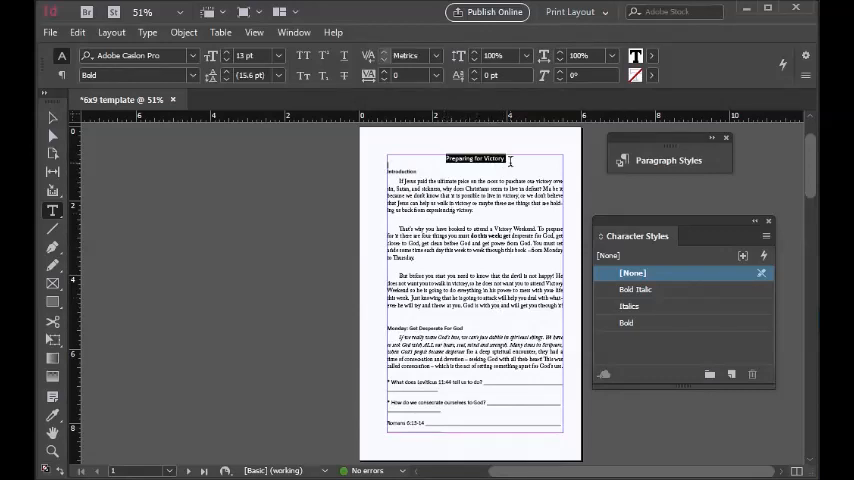
Apply Bold Italic to the 'Preparing for Victory' heading, then deselect to review
{"action": "left_click", "coordinate": [629, 306]}
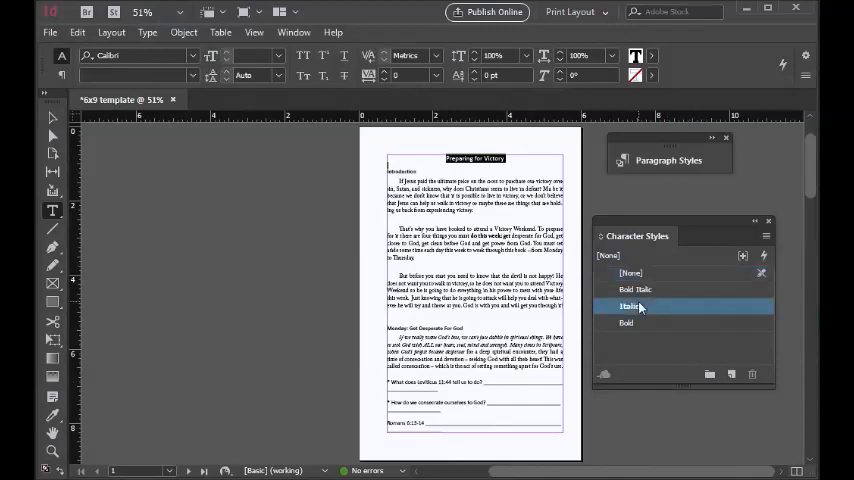
{"action": "left_click", "coordinate": [630, 306]}
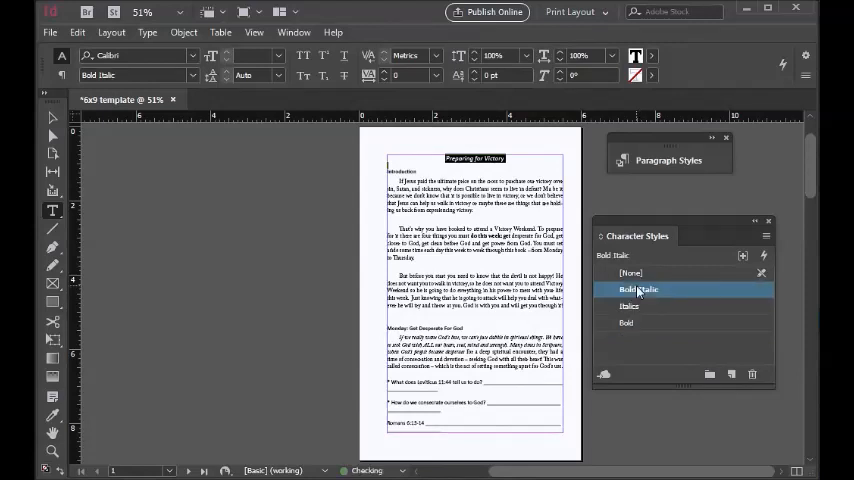
{"action": "double_click", "coordinate": [640, 290]}
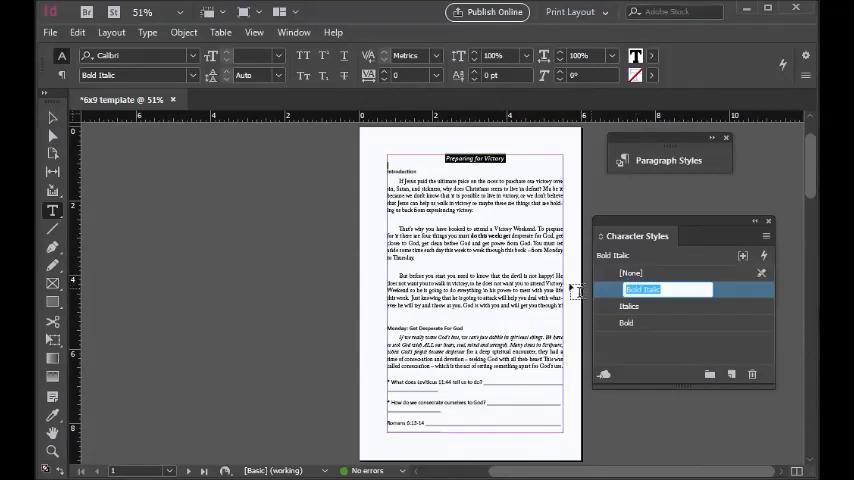
{"action": "left_click", "coordinate": [632, 272]}
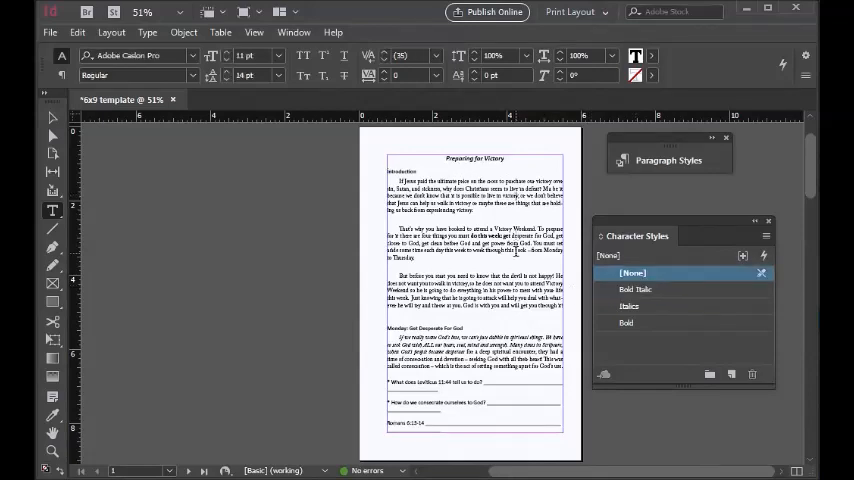